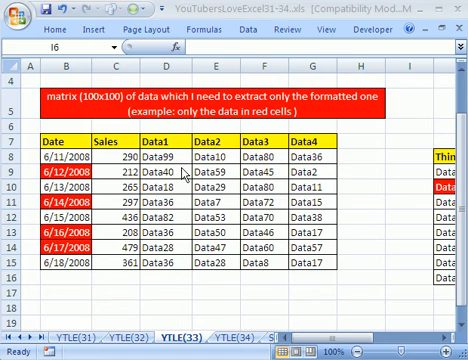
mouse_move(256, 36)
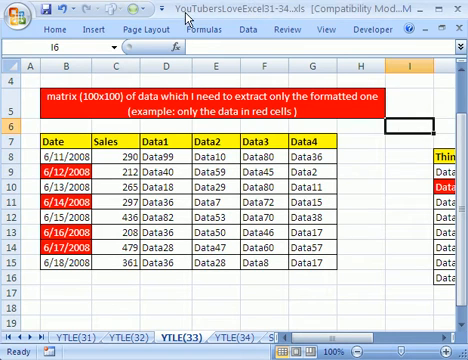
mouse_move(214, 296)
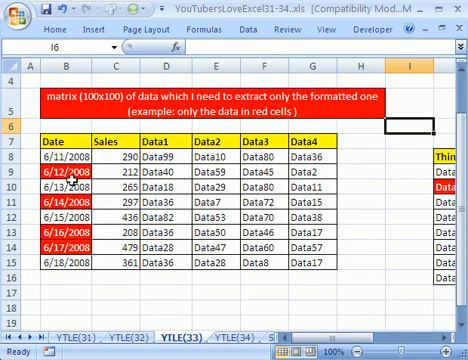
Step: Sort the red 6/12/2008 date records to the top via Sort > Put Selected Cell Color On Top
left_click(64, 170)
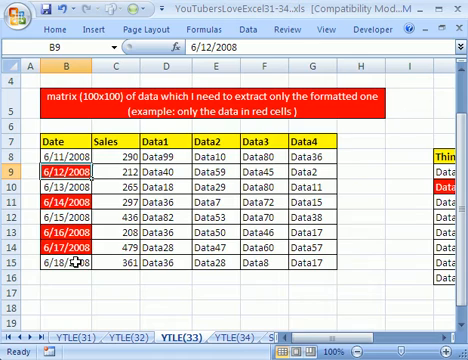
scroll("right", 3)
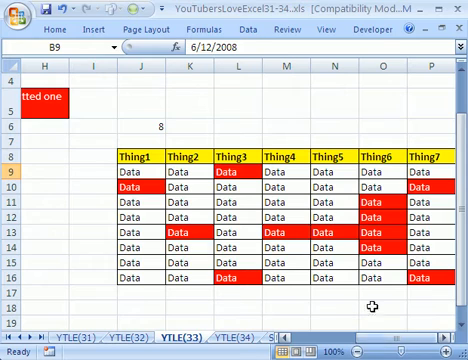
mouse_move(382, 338)
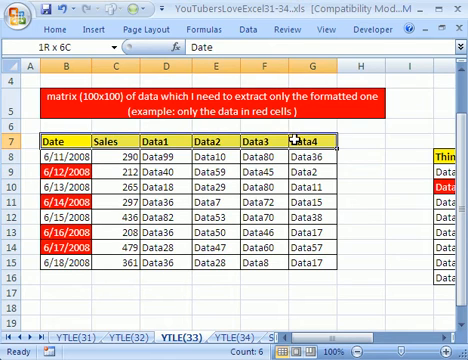
left_click(78, 172)
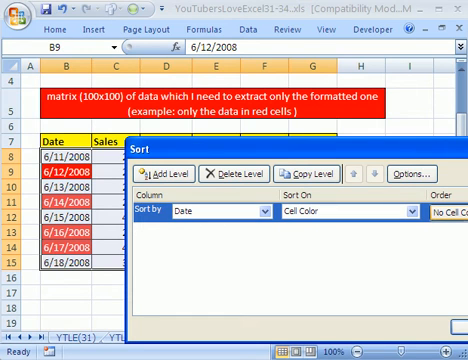
left_click(444, 212)
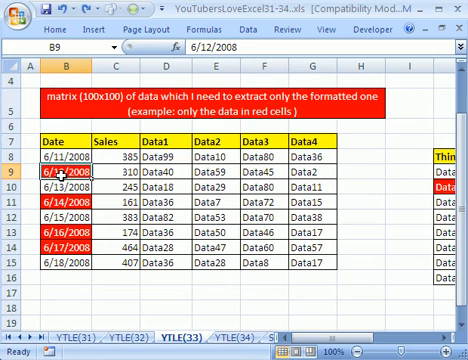
right_click(64, 176)
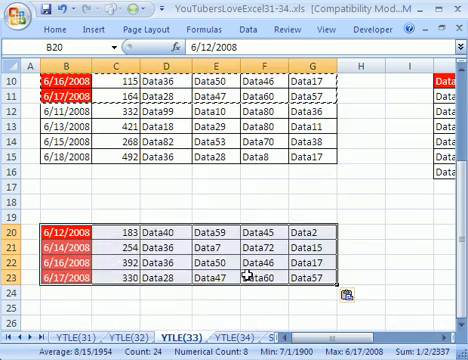
scroll("up", 3)
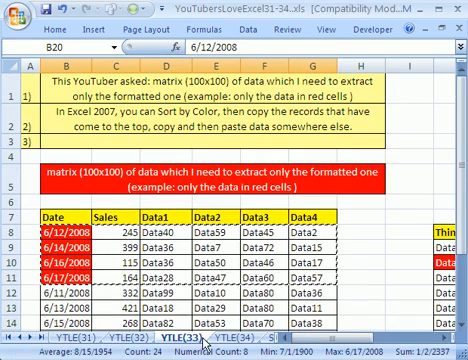